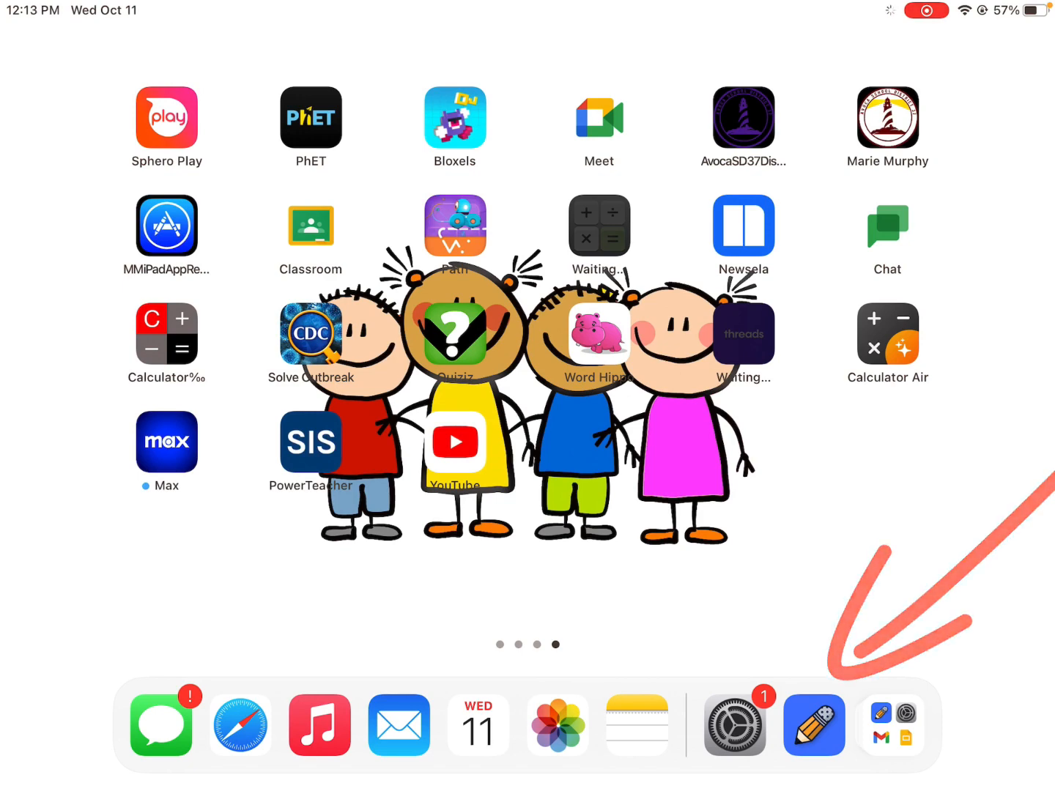
Launch Notability from the Dock to reach the All Notes library
click(814, 725)
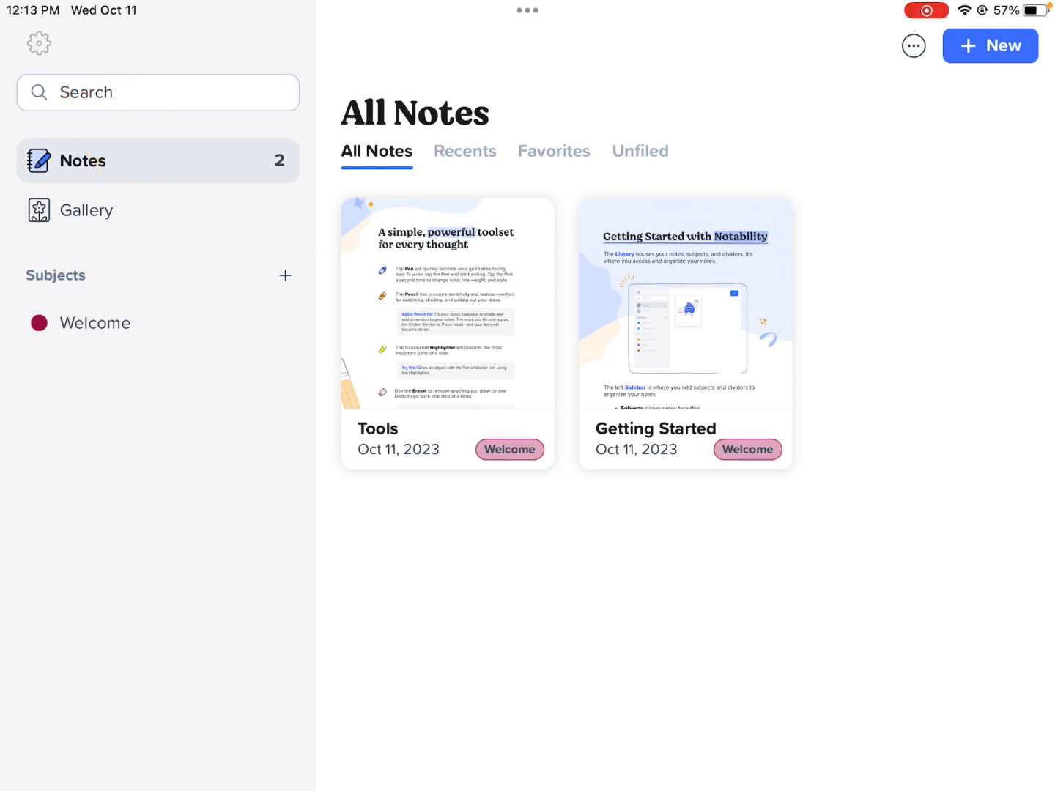
Open Notability Settings on the iCloud section, with iCloud Syncing still off
click(38, 44)
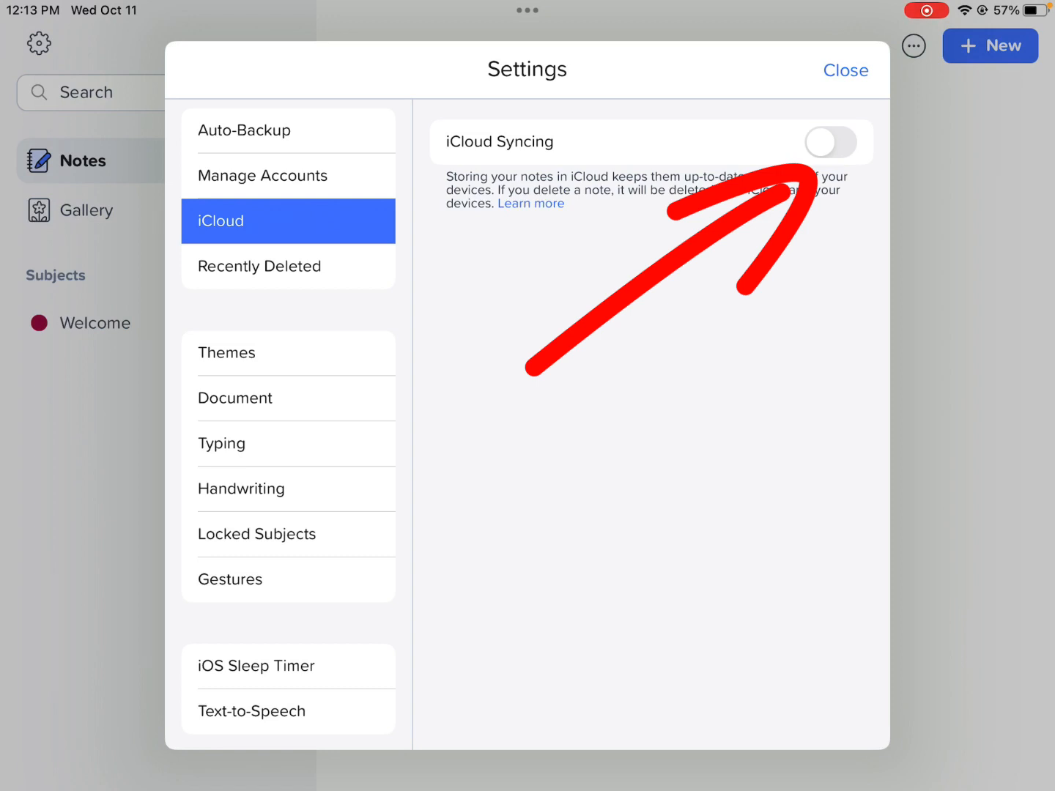
click(829, 141)
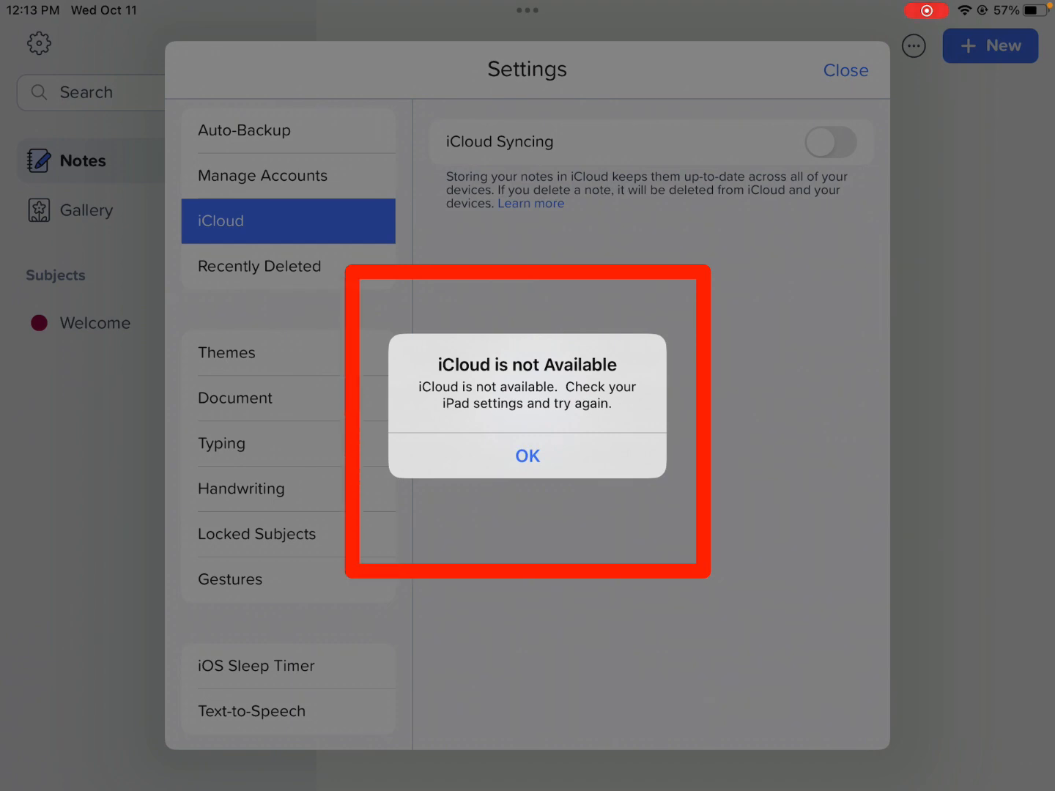
click(527, 455)
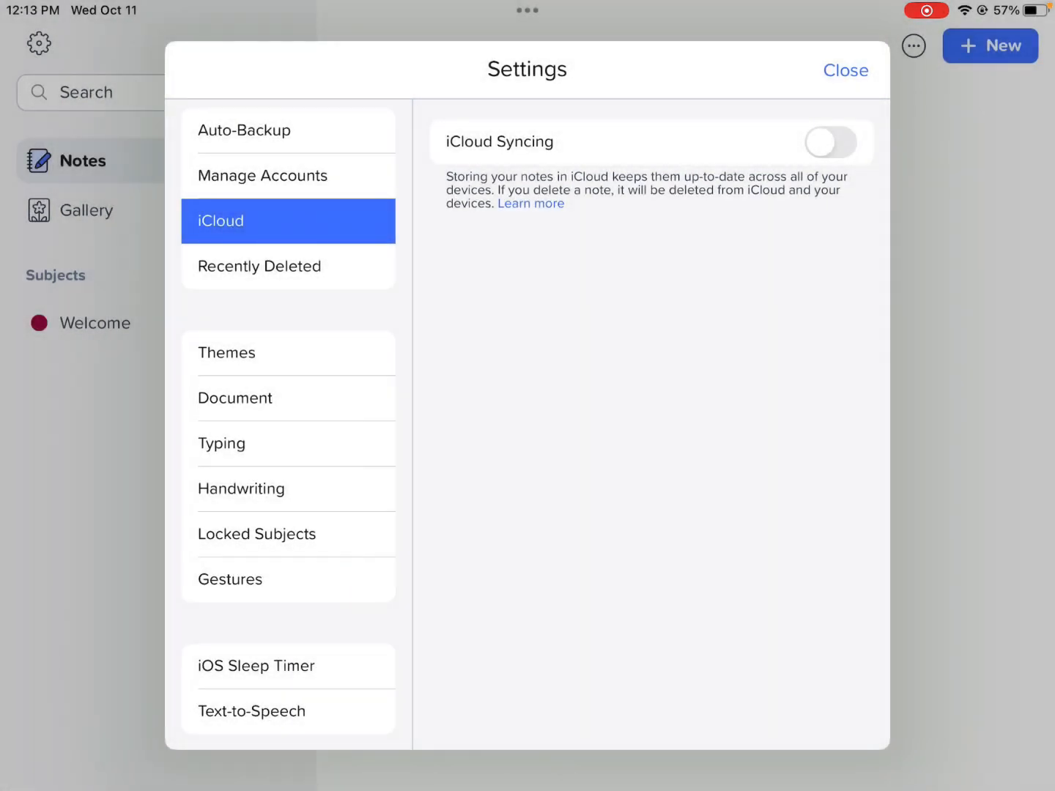
click(830, 141)
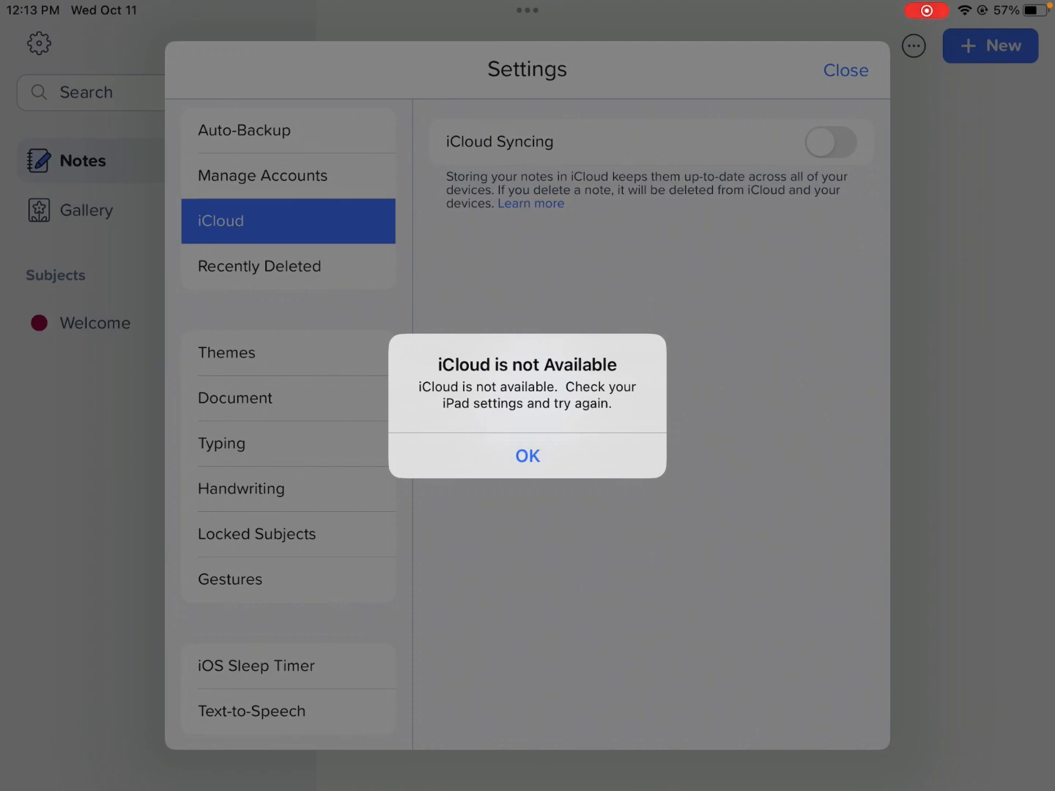
click(527, 455)
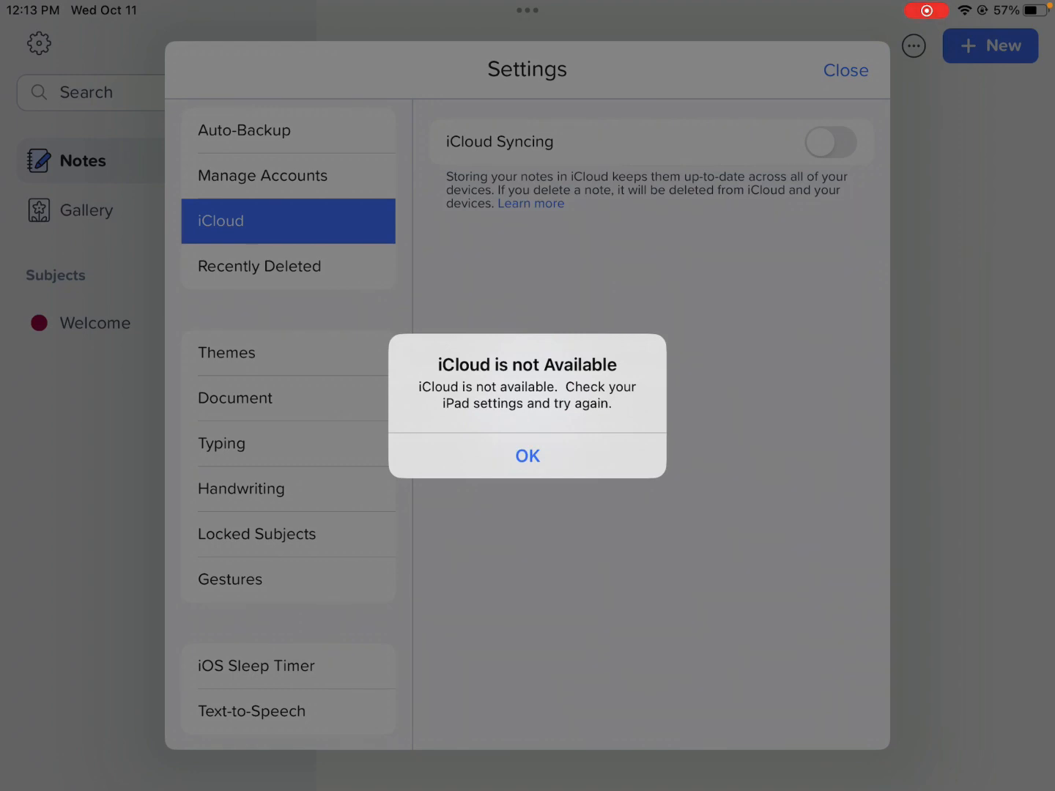
click(526, 455)
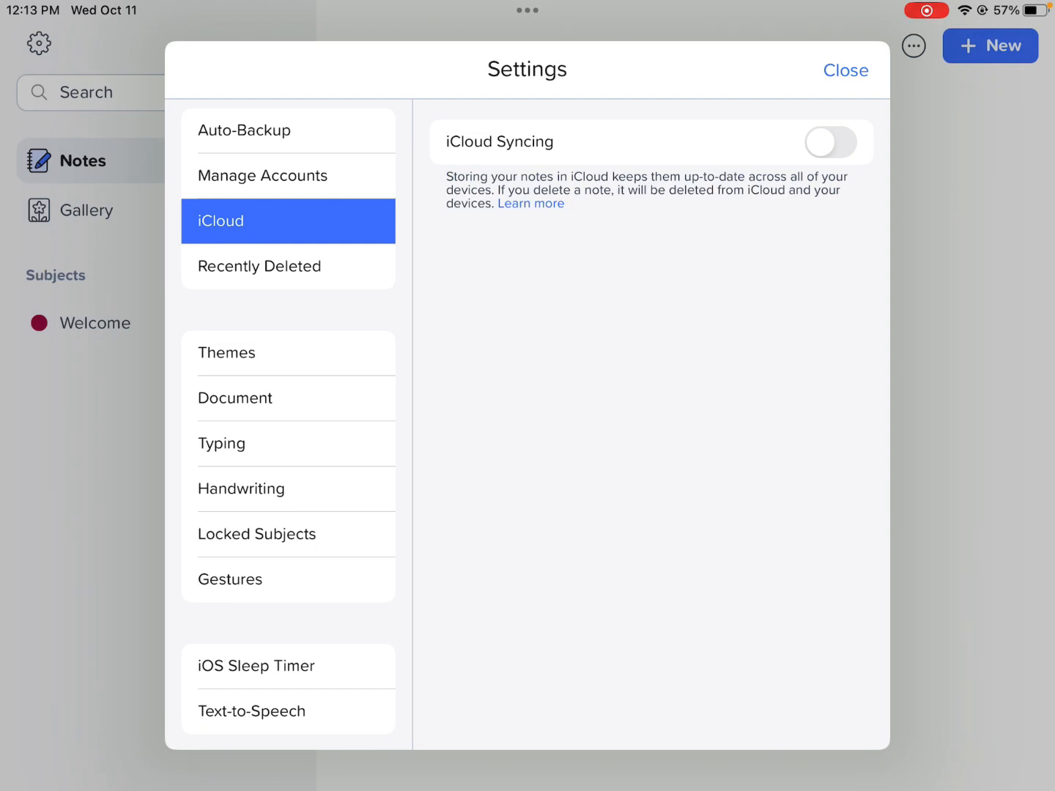
Set Auto-Backup to Google Drive and respond to the Google sign-in alert
drag(410, 164, 663, 345)
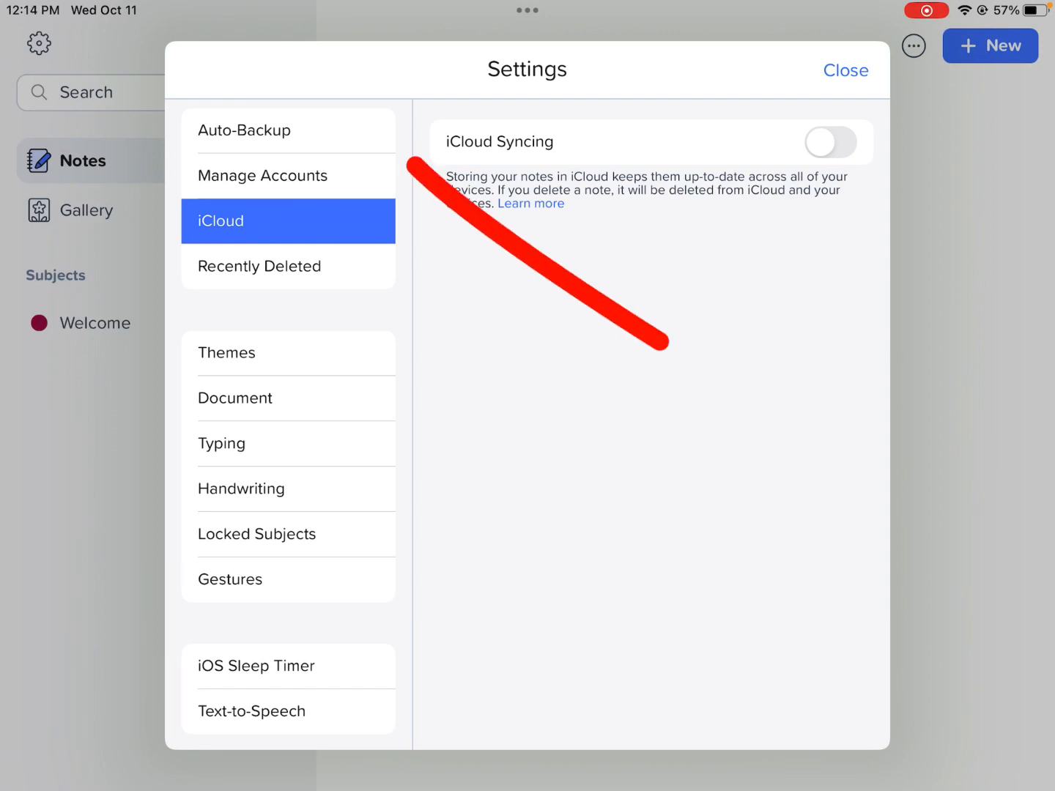
click(245, 130)
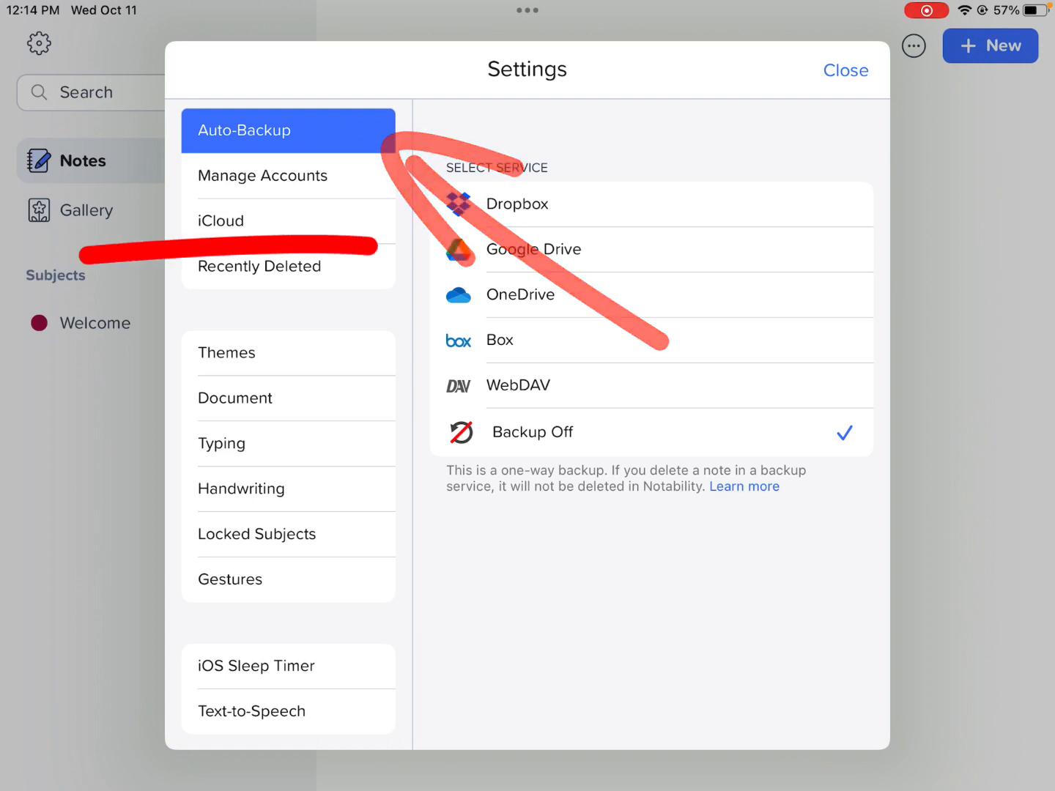
click(533, 249)
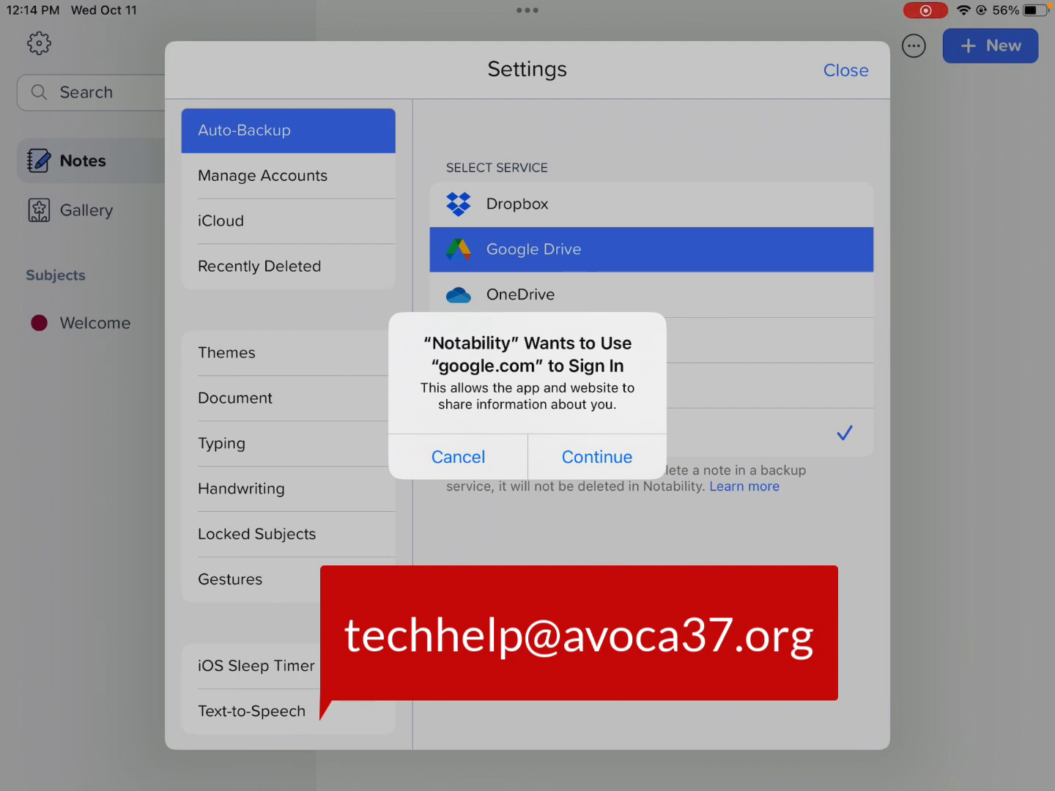
click(597, 457)
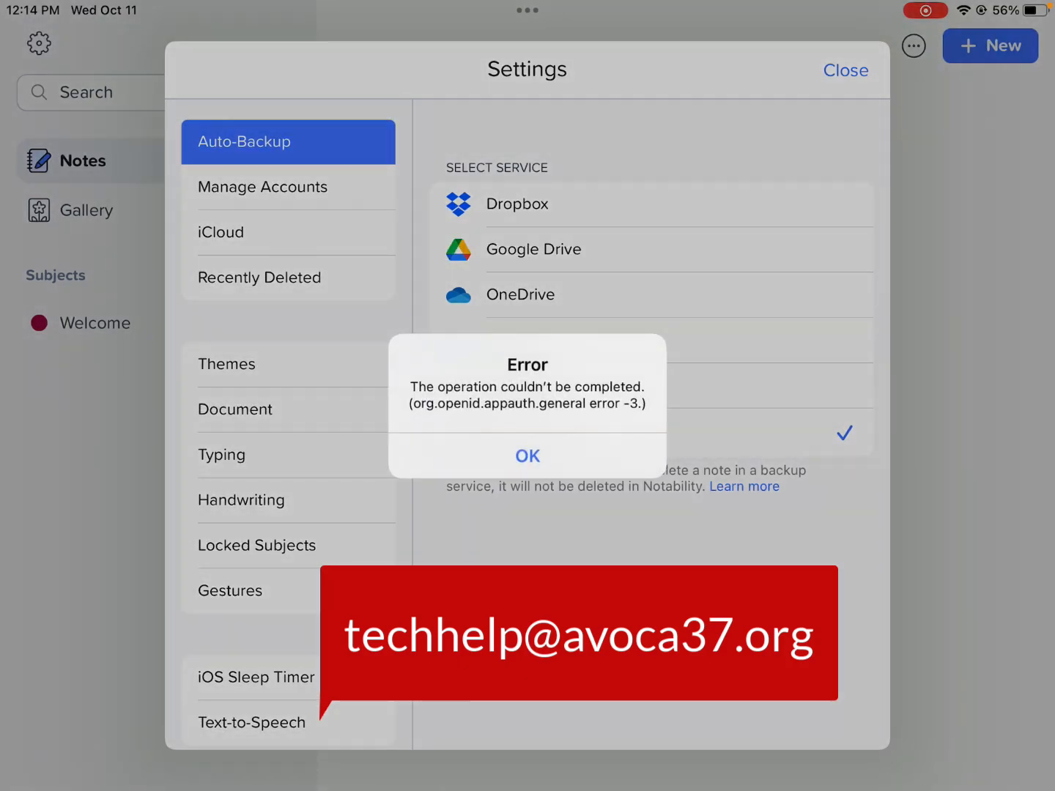